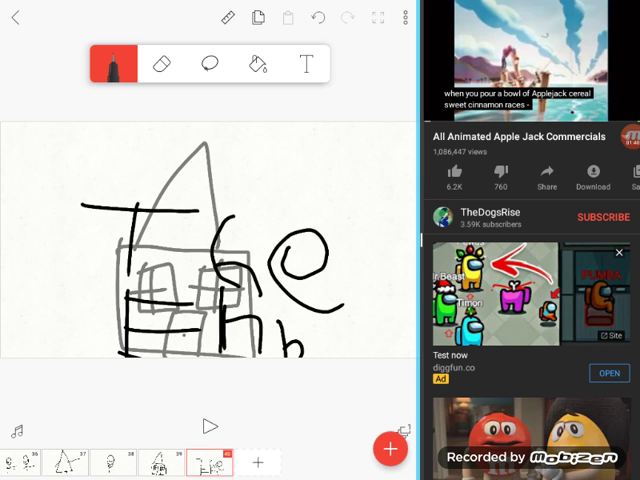
Undo the stray curve beside the bottom-right letters of the frame
left_click(317, 18)
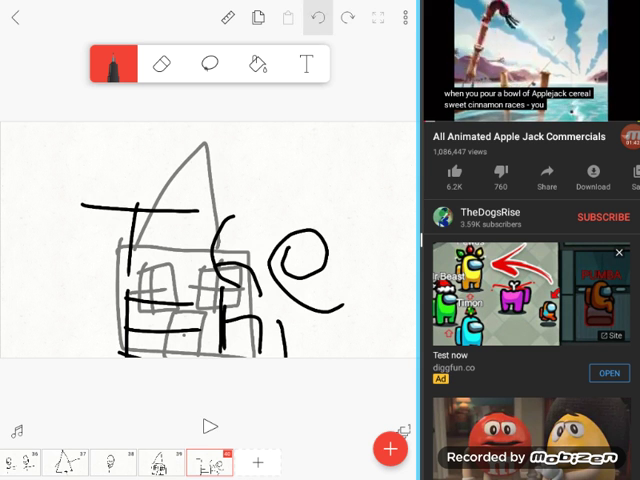